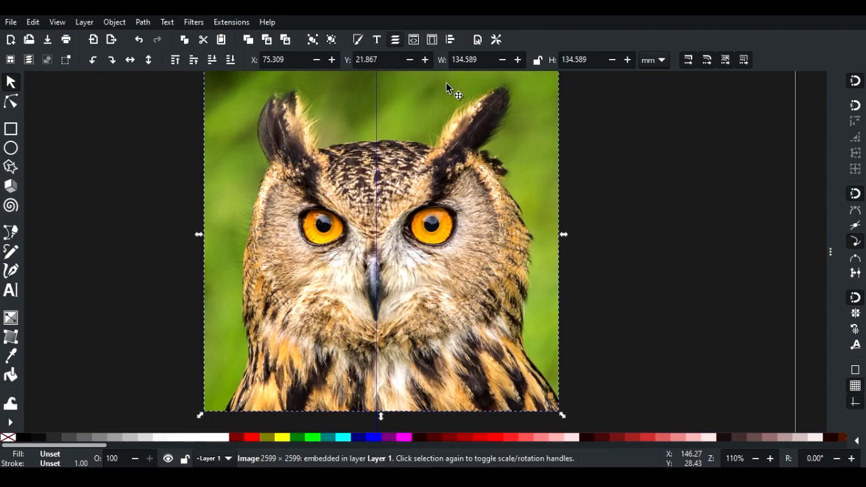
Step: Dim Layer 1's owl photo to about 57% opacity and lock the layer
{"action": "left_click", "coordinate": [395, 39]}
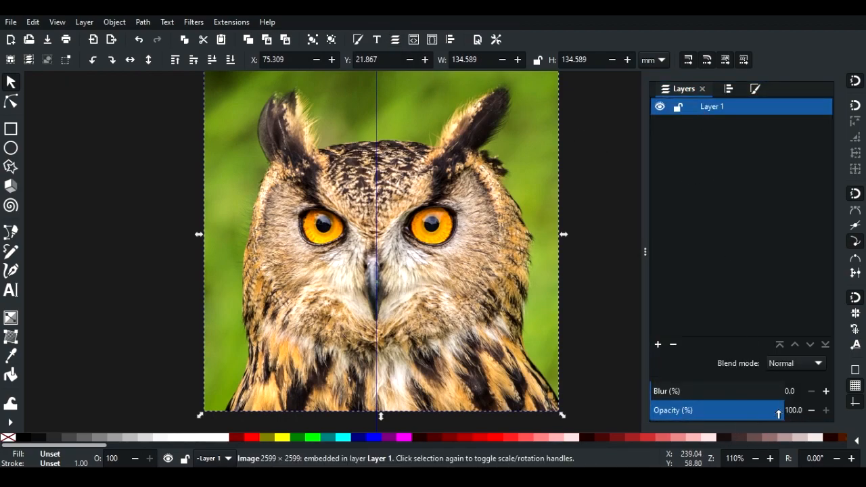
{"action": "left_click_drag", "start_coordinate": [779, 410], "coordinate": [730, 410]}
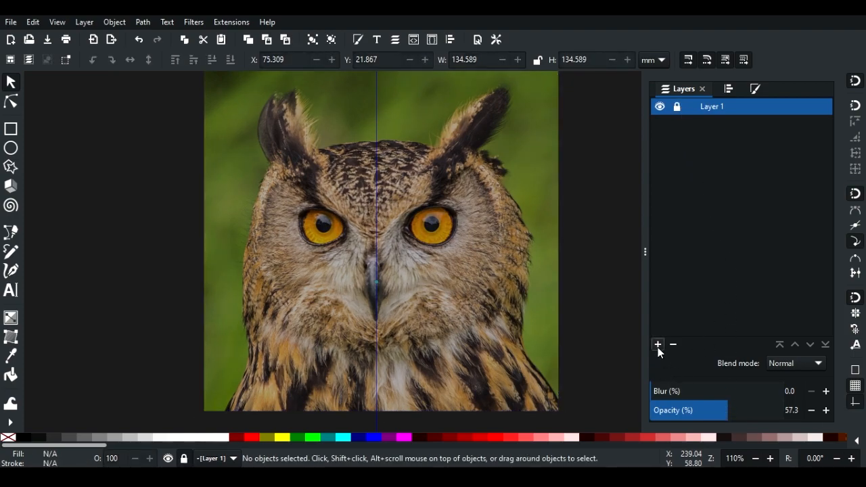
Step: Add a new layer named 'logo design' above Layer 1
{"action": "left_click", "coordinate": [657, 345]}
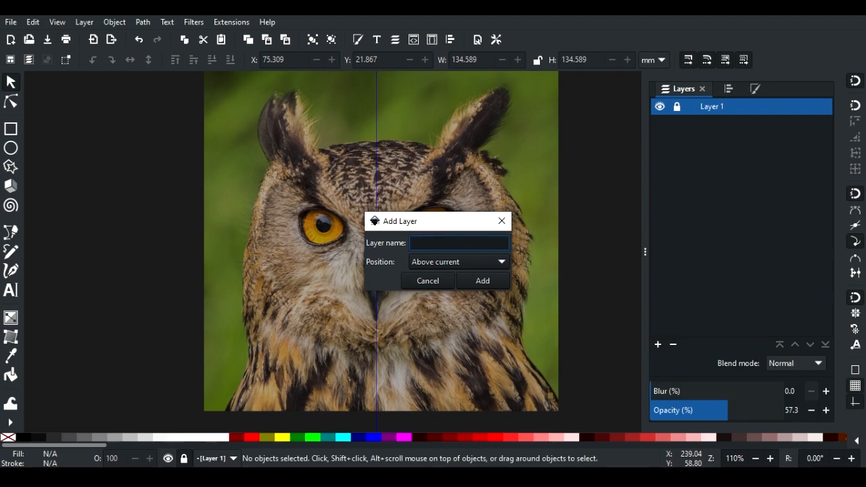
{"action": "type", "text": "logo design"}
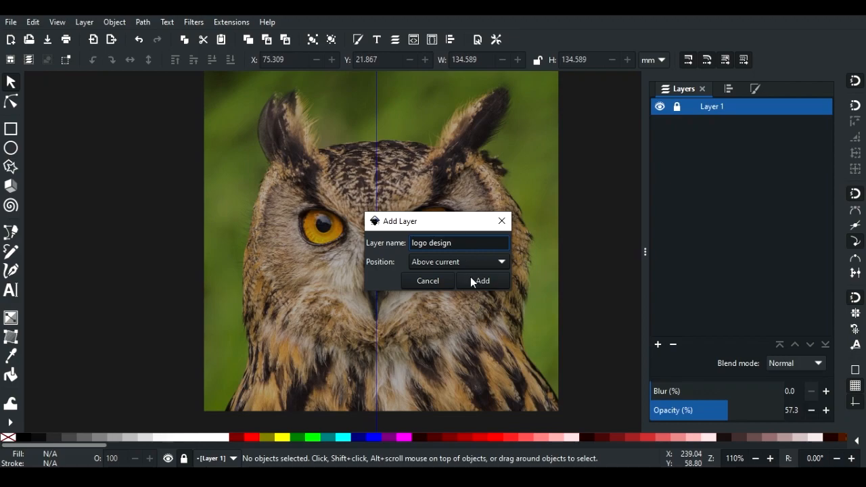
{"action": "left_click", "coordinate": [481, 280]}
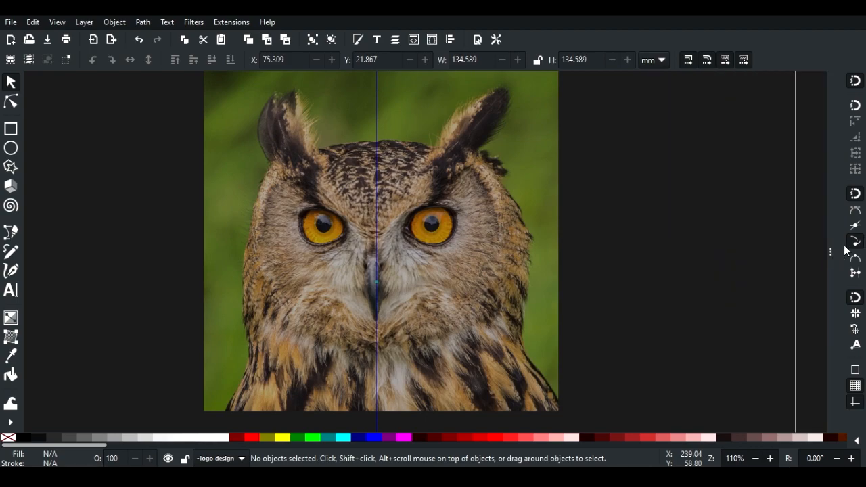
{"action": "mouse_move", "coordinate": [47, 219]}
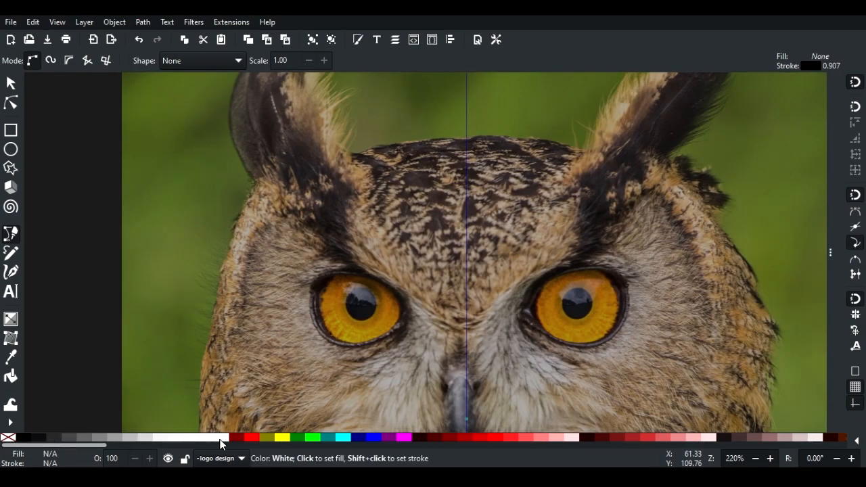
Step: Set a white stroke and trace a closed curved wedge from the forehead to the centre guide
{"action": "right_click", "coordinate": [220, 443]}
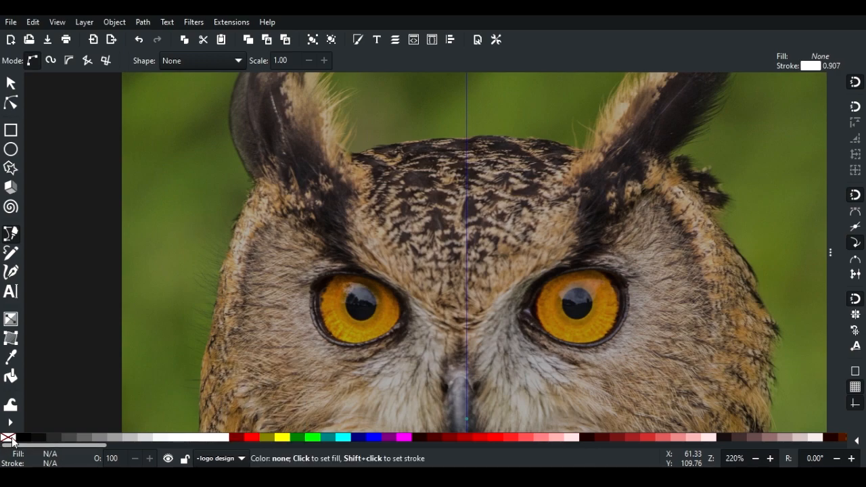
{"action": "mouse_move", "coordinate": [163, 326]}
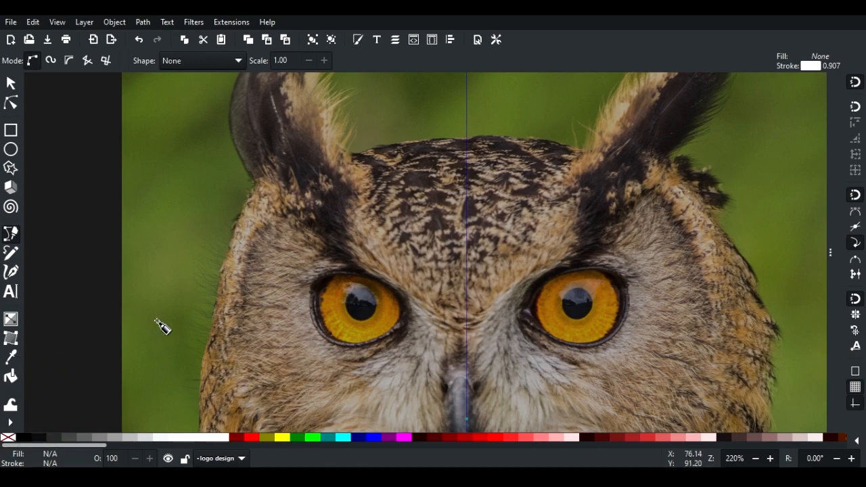
{"action": "mouse_move", "coordinate": [469, 144]}
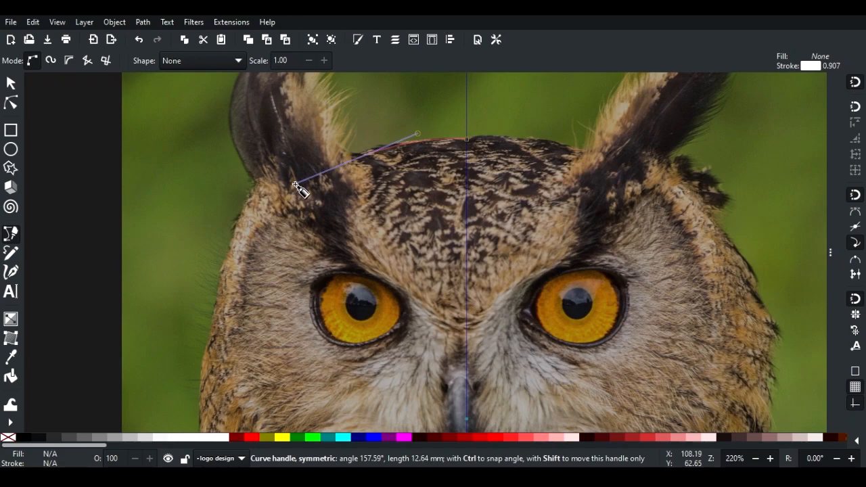
{"action": "left_click_drag", "start_coordinate": [297, 186], "coordinate": [466, 208]}
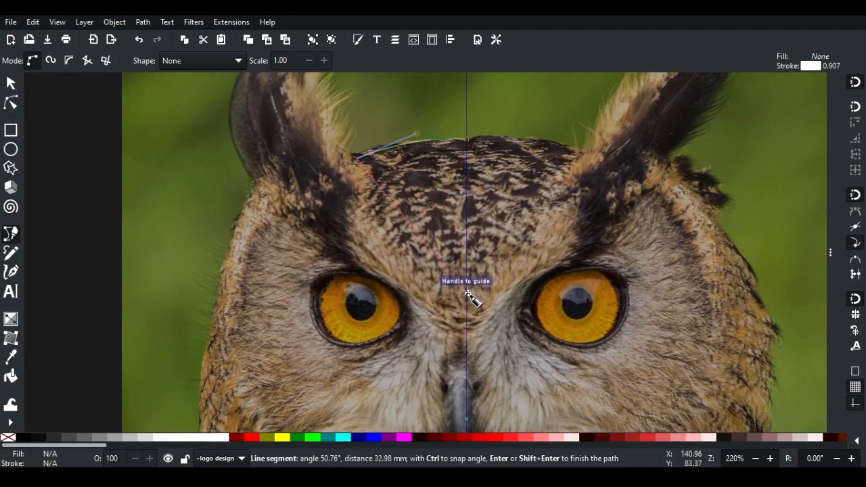
{"action": "left_click_drag", "start_coordinate": [467, 294], "coordinate": [551, 326]}
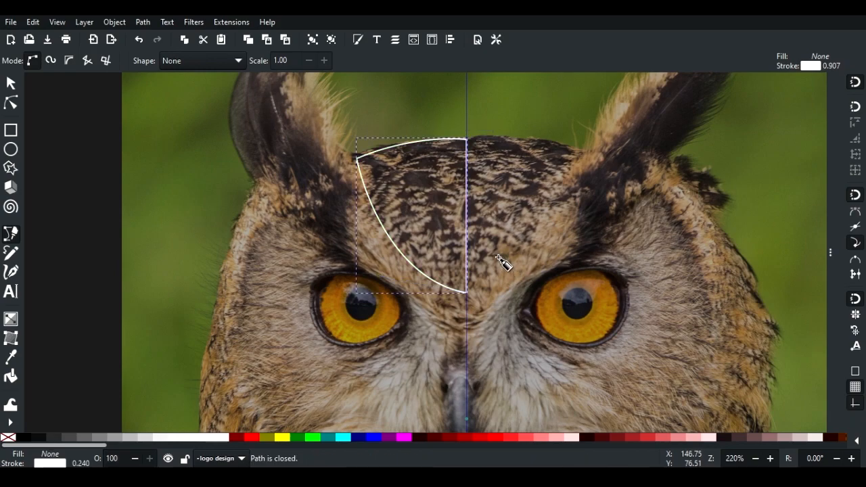
{"action": "mouse_move", "coordinate": [338, 59]}
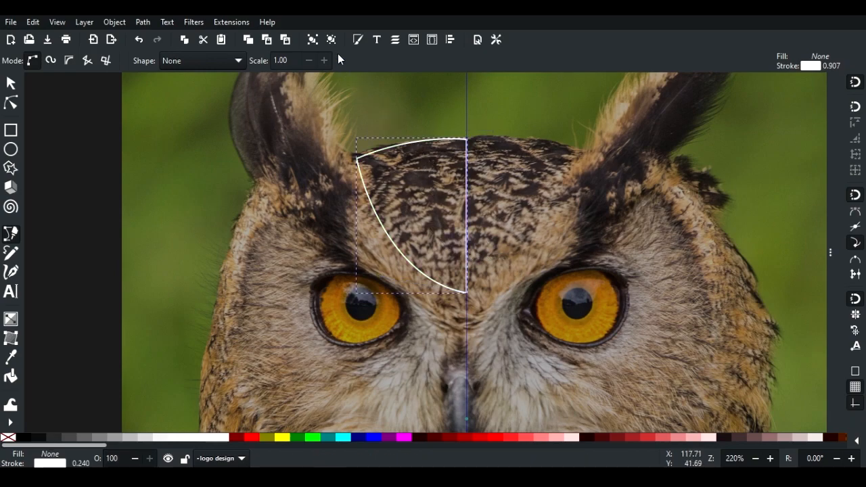
Step: Thicken the wedge's white outline to about 1.04 and reshape its curved lower edge
{"action": "key", "text": "ctrl+shift+f"}
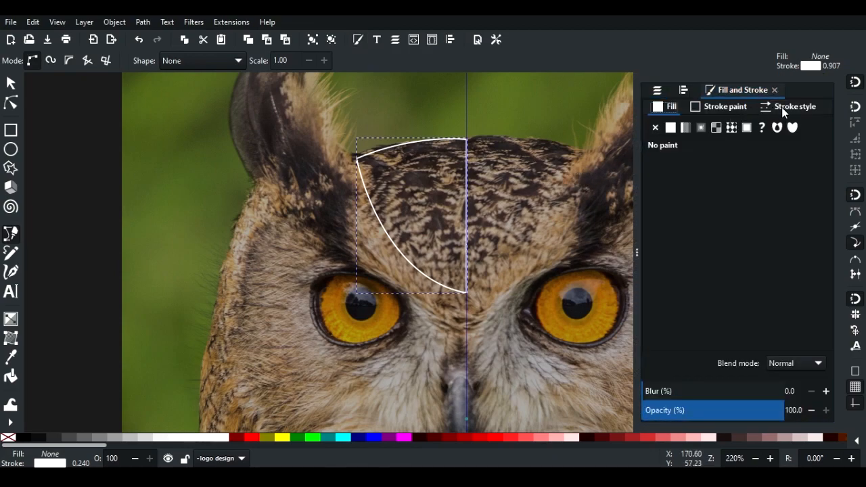
{"action": "left_click", "coordinate": [794, 106]}
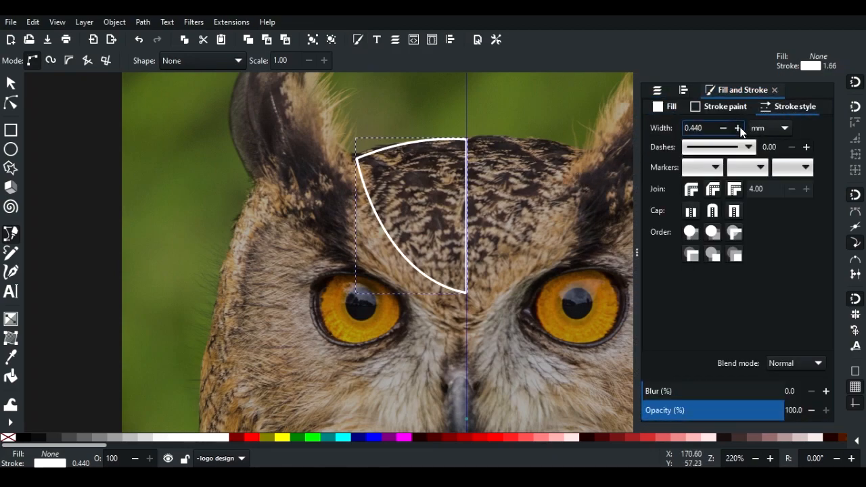
{"action": "left_click", "coordinate": [738, 128]}
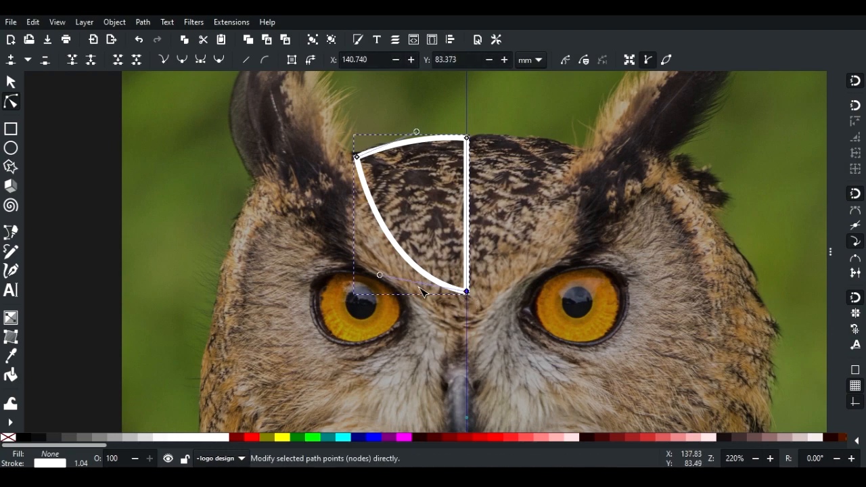
{"action": "left_click_drag", "start_coordinate": [465, 292], "coordinate": [467, 274]}
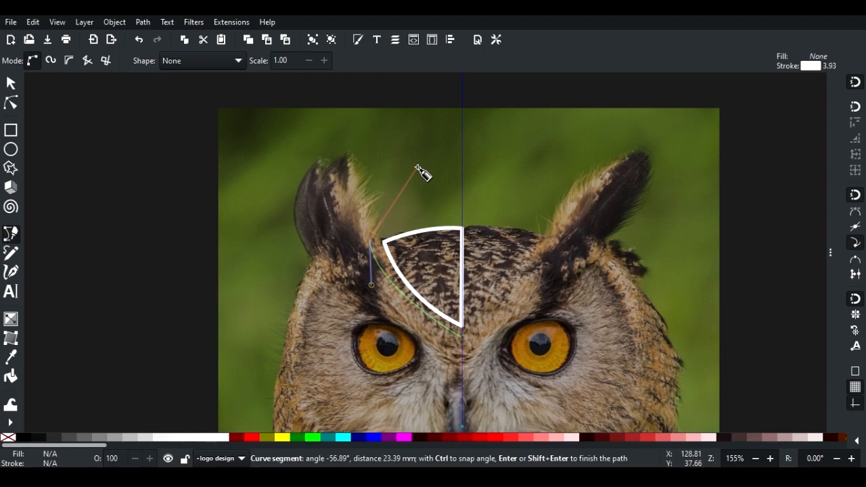
Step: Trace a closed white path around the left ear tuft and brow, then adjust its nodes
{"action": "left_click_drag", "start_coordinate": [420, 173], "coordinate": [365, 148]}
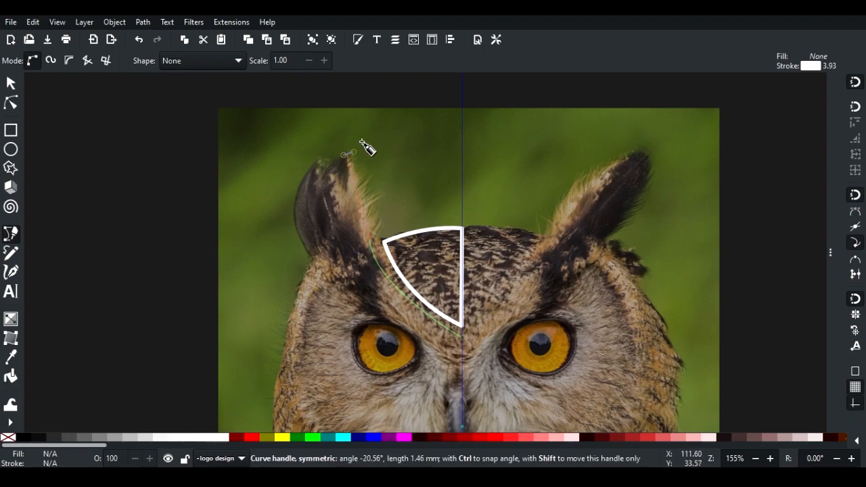
{"action": "left_click_drag", "start_coordinate": [348, 152], "coordinate": [376, 125]}
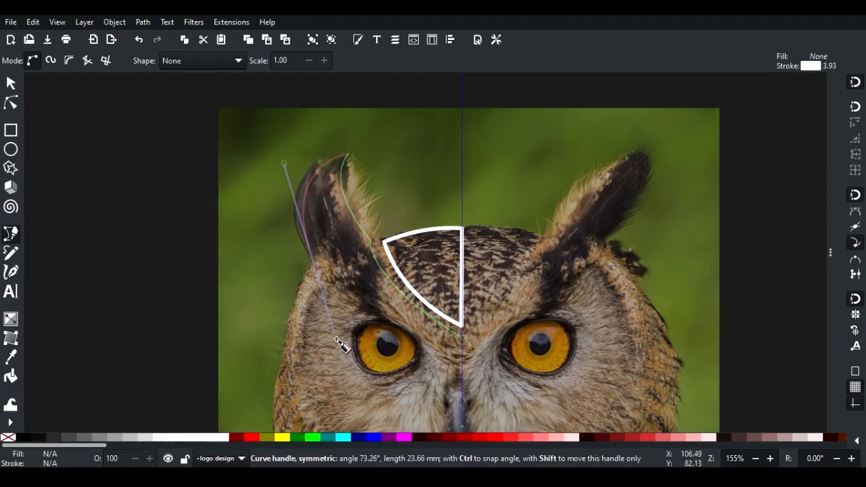
{"action": "left_click_drag", "start_coordinate": [341, 341], "coordinate": [341, 318]}
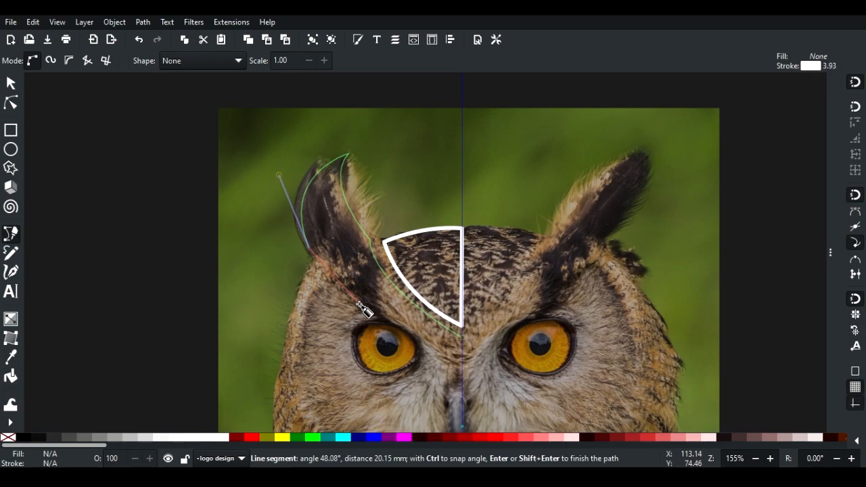
{"action": "left_click_drag", "start_coordinate": [359, 308], "coordinate": [362, 294]}
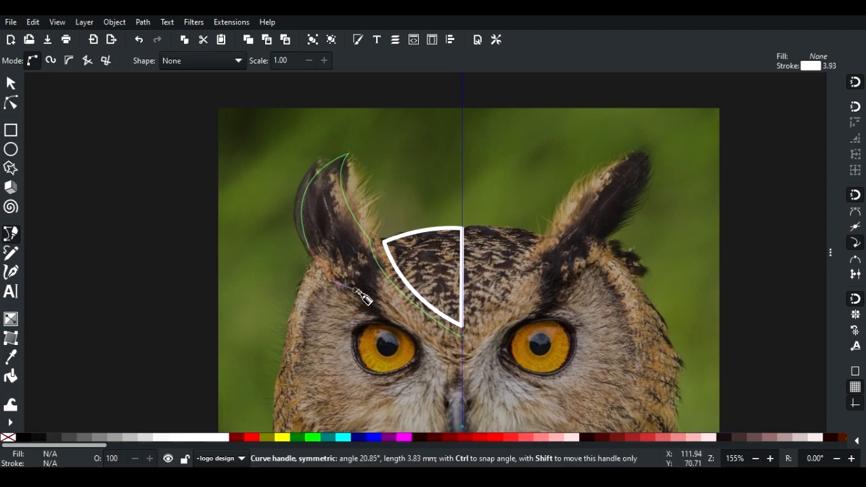
{"action": "left_click_drag", "start_coordinate": [362, 295], "coordinate": [443, 358]}
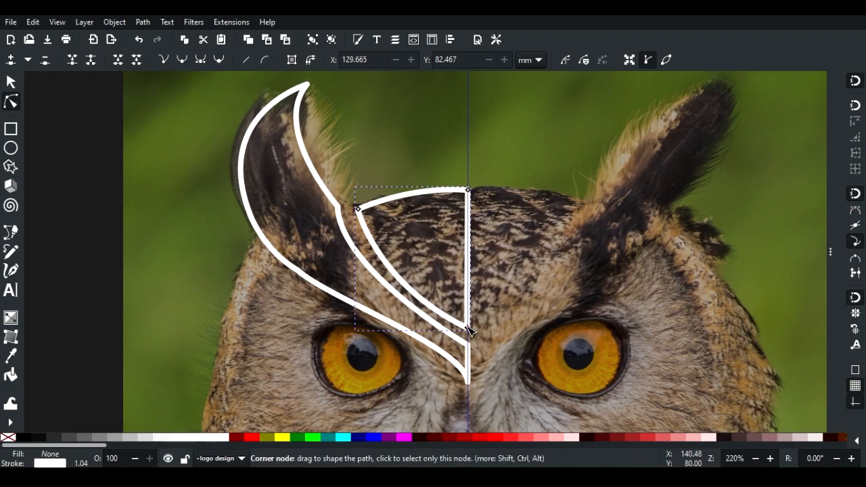
{"action": "left_click_drag", "start_coordinate": [467, 332], "coordinate": [469, 342]}
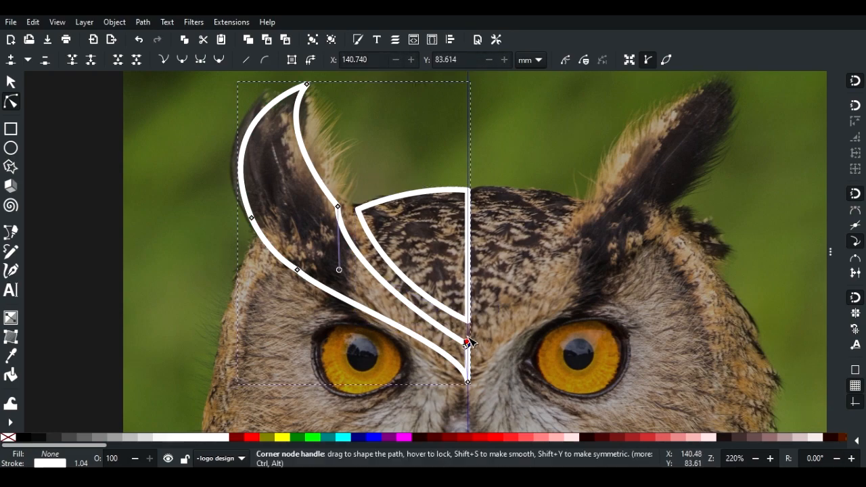
{"action": "left_click_drag", "start_coordinate": [467, 342], "coordinate": [469, 386]}
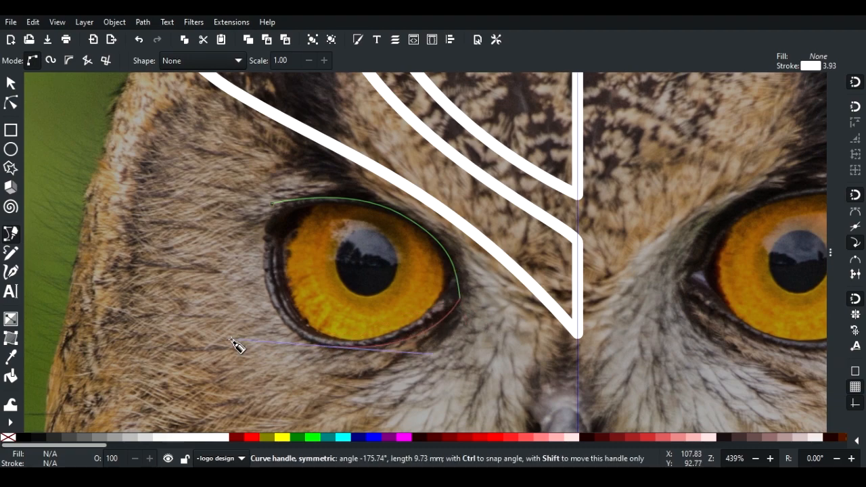
Step: Draw a closed almond-shaped path around the left eye and nudge its nodes
{"action": "left_click_drag", "start_coordinate": [237, 345], "coordinate": [281, 207]}
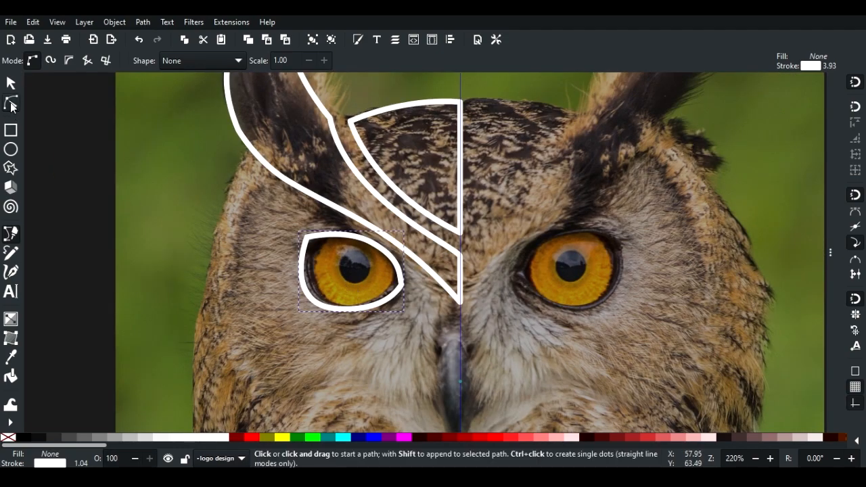
{"action": "left_click", "coordinate": [11, 101]}
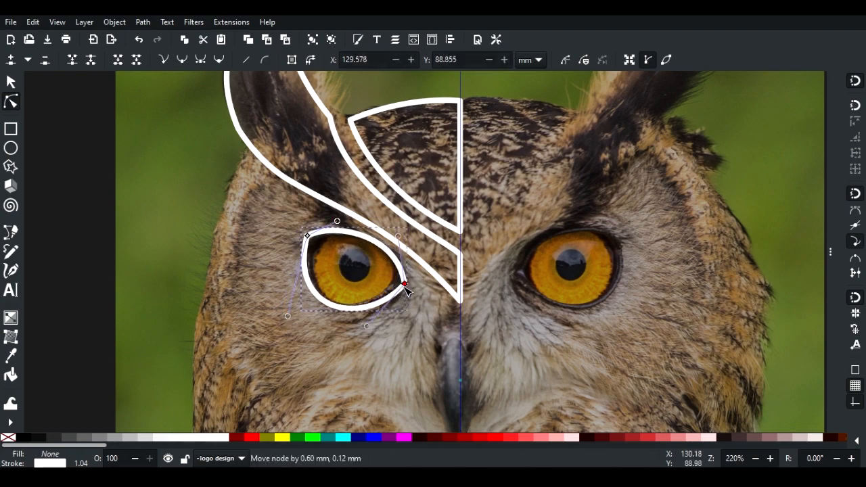
{"action": "left_click_drag", "start_coordinate": [406, 284], "coordinate": [399, 297]}
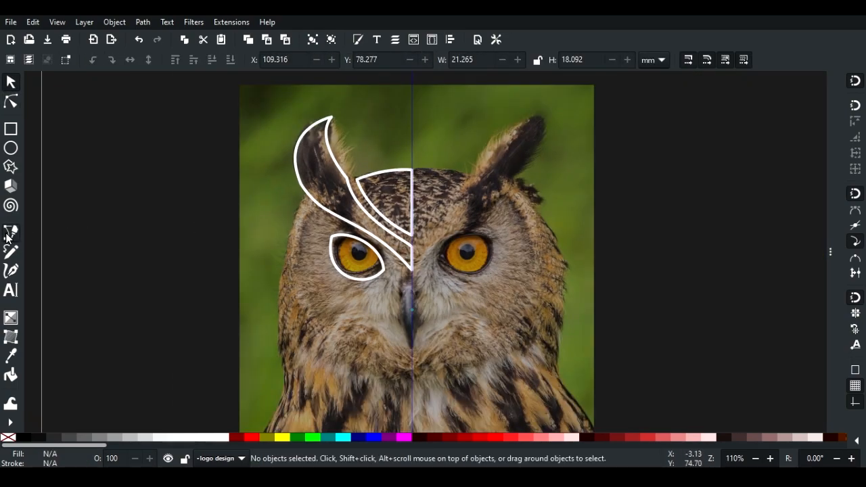
Step: Draw the cheek curve to the centre guide and shape the curved feather notches below it
{"action": "left_click", "coordinate": [10, 233]}
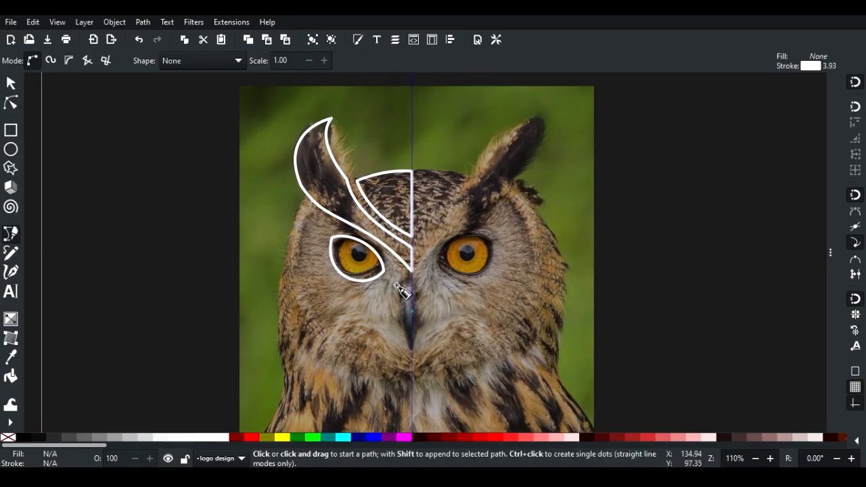
{"action": "mouse_move", "coordinate": [389, 328]}
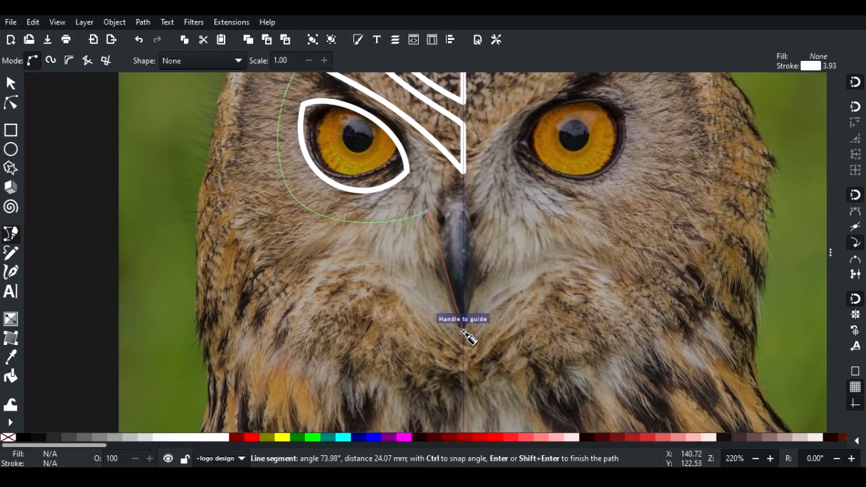
{"action": "left_click_drag", "start_coordinate": [463, 331], "coordinate": [511, 386]}
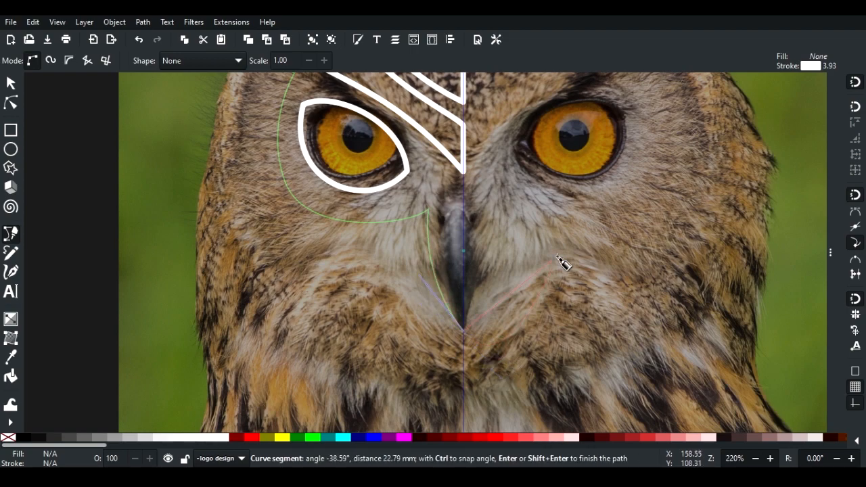
{"action": "mouse_move", "coordinate": [498, 325]}
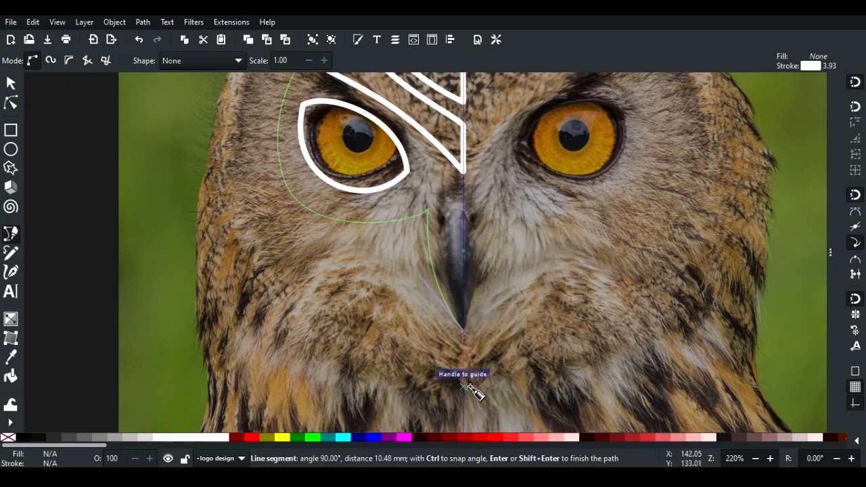
{"action": "mouse_move", "coordinate": [467, 410]}
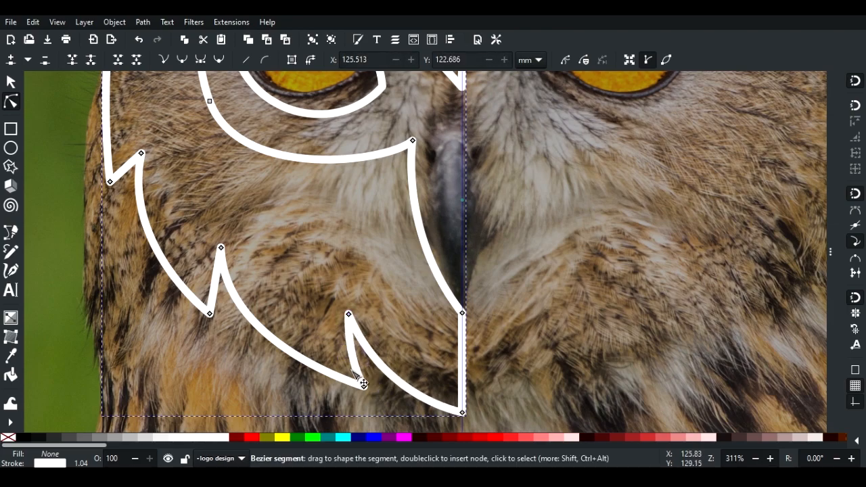
{"action": "left_click_drag", "start_coordinate": [362, 384], "coordinate": [209, 264]}
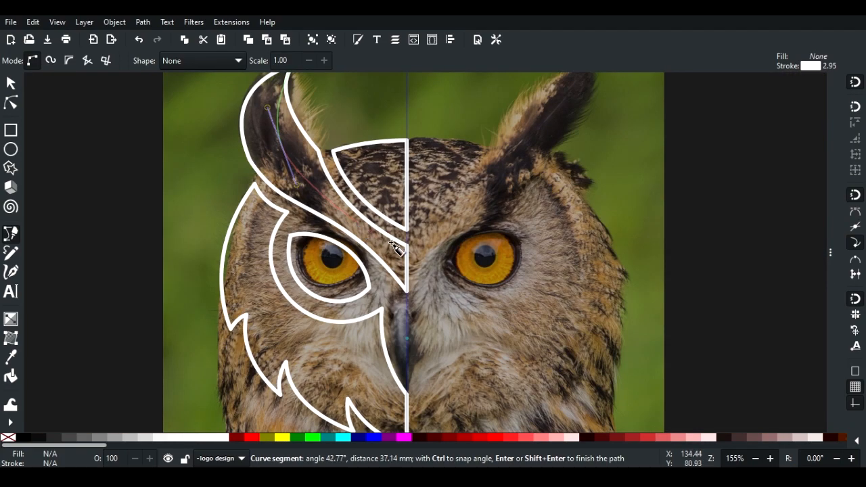
Step: Place a point of the thin white curve inside the ear tuft
{"action": "left_click", "coordinate": [433, 254]}
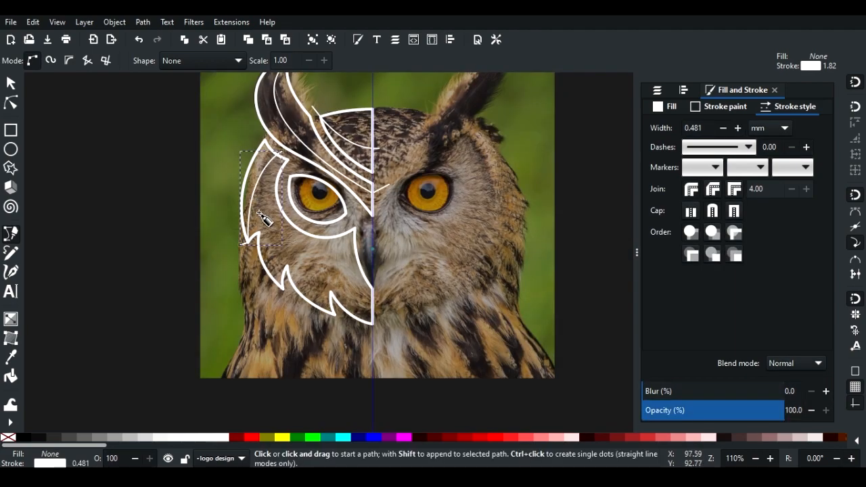
Step: Fill the left face and brow shapes with flat black, then select the ear tuft with its curve
{"action": "left_click", "coordinate": [11, 81]}
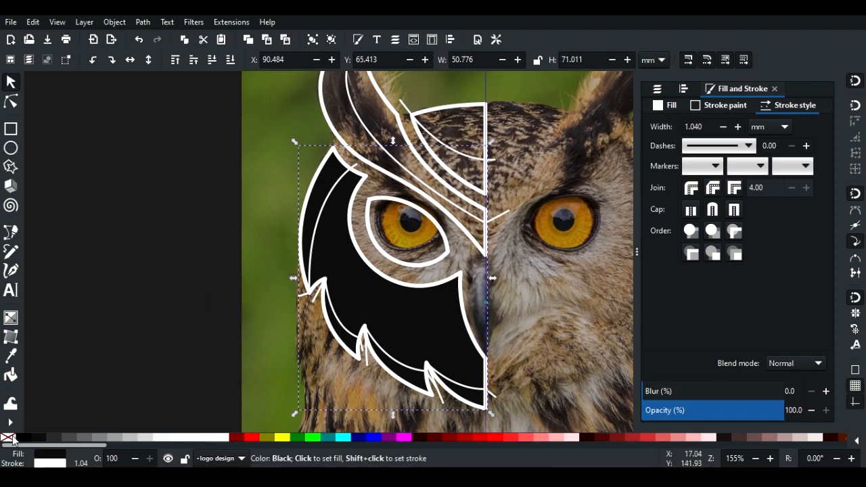
{"action": "left_click", "coordinate": [655, 126]}
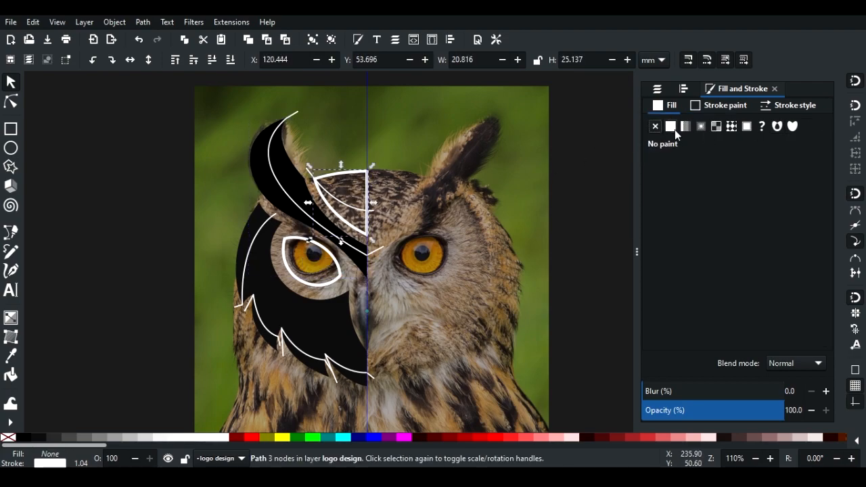
{"action": "left_click", "coordinate": [670, 126]}
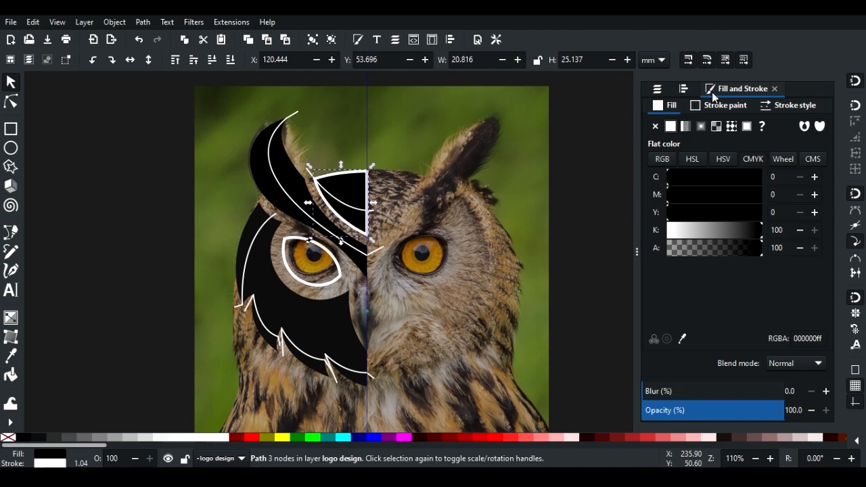
{"action": "left_click", "coordinate": [726, 105]}
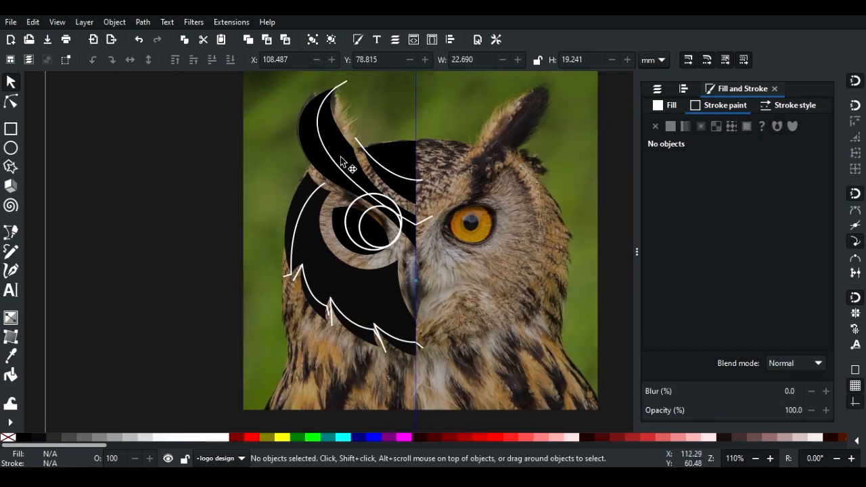
{"action": "mouse_move", "coordinate": [366, 227]}
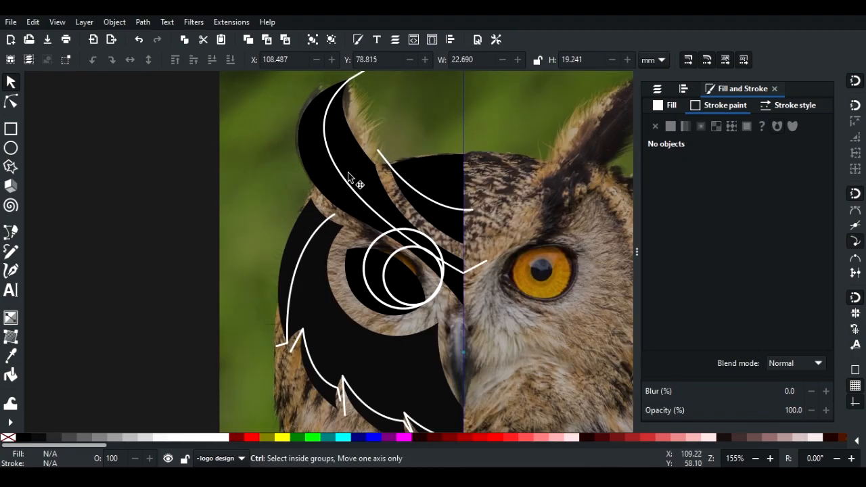
{"action": "left_click", "coordinate": [775, 88]}
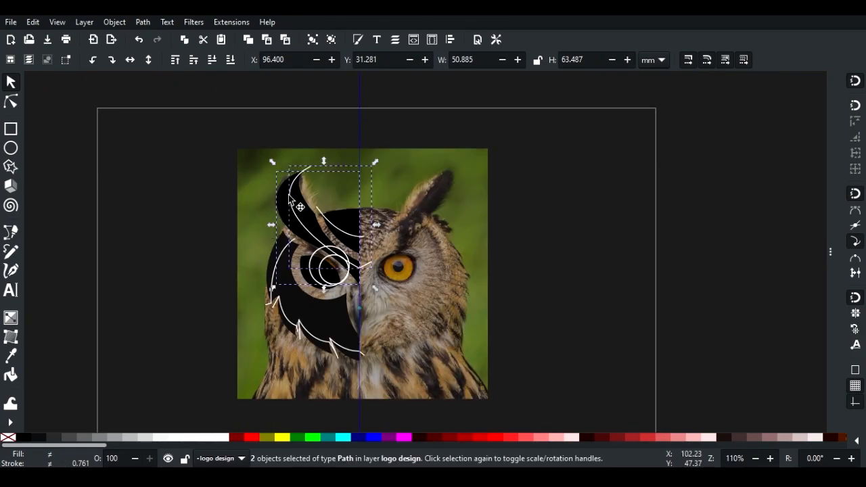
Step: Cut the ear tuft along its curve and divide the eye shape with the two circles
{"action": "left_click", "coordinate": [142, 22]}
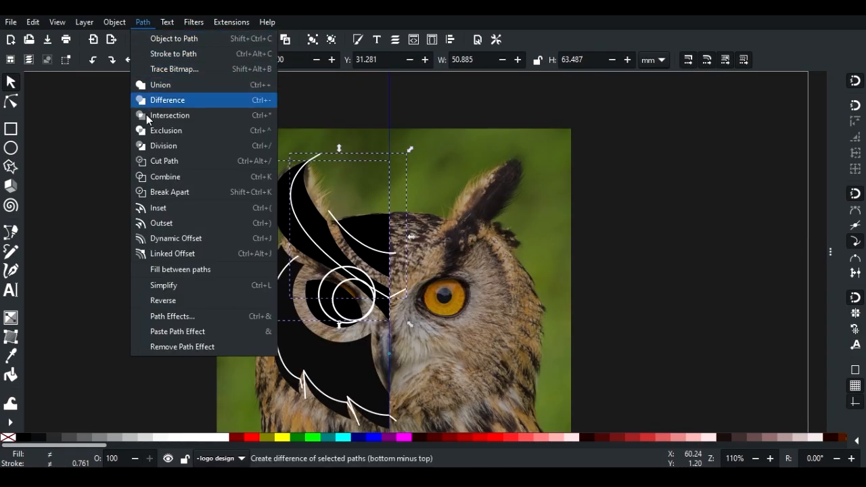
{"action": "left_click", "coordinate": [168, 99]}
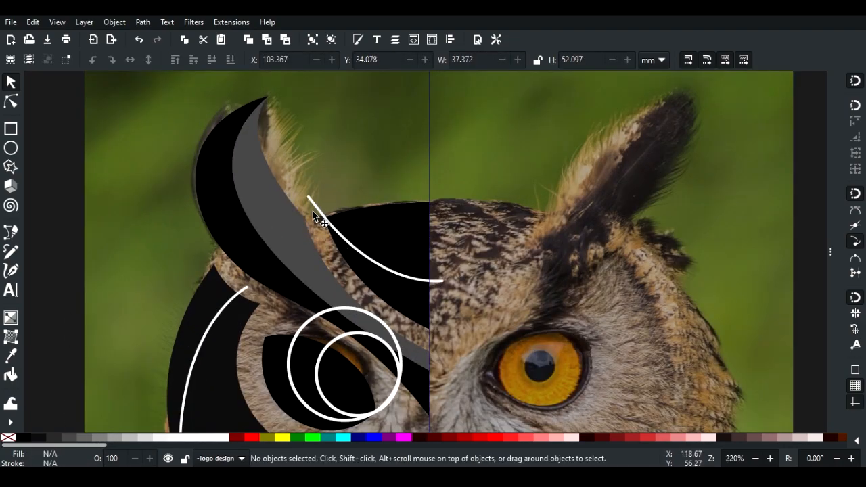
{"action": "left_click", "coordinate": [318, 217]}
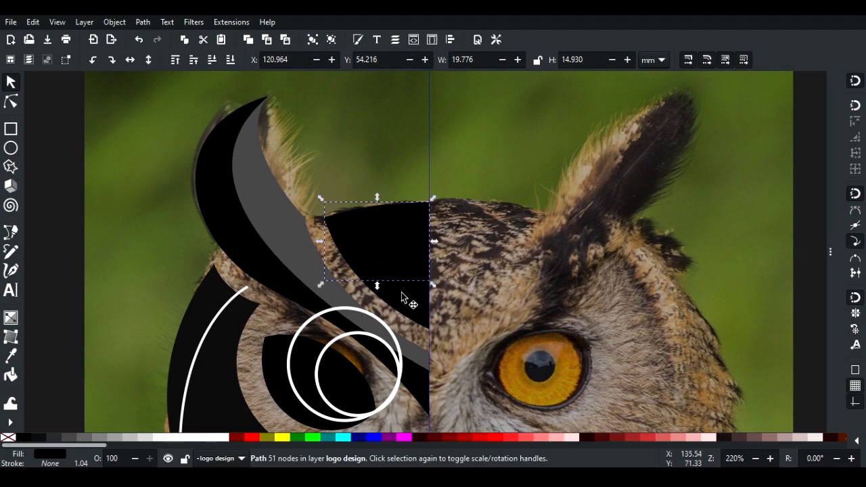
{"action": "mouse_move", "coordinate": [41, 440]}
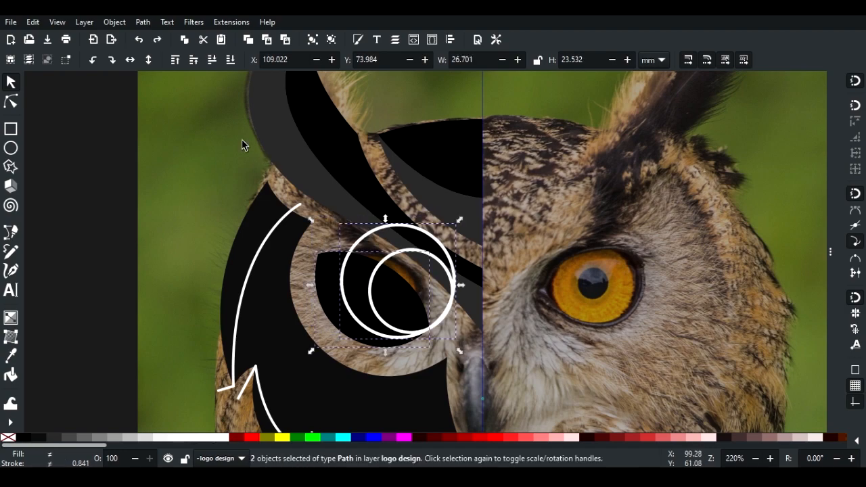
{"action": "left_click", "coordinate": [142, 22]}
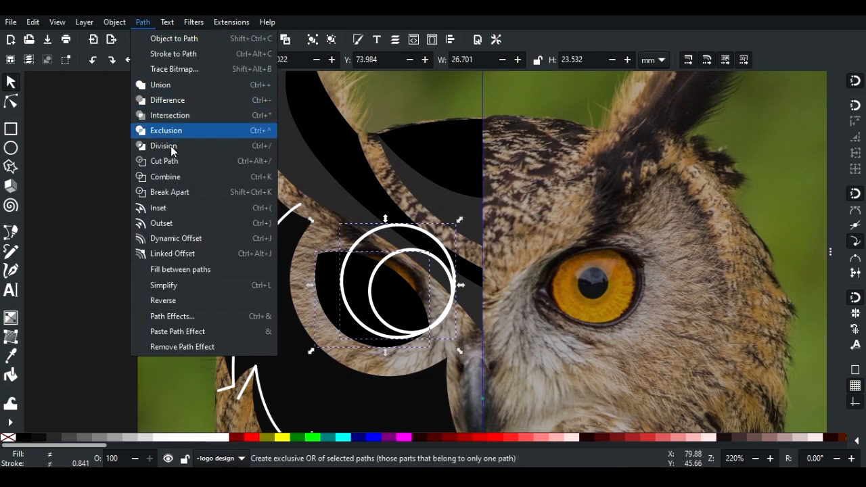
{"action": "left_click", "coordinate": [166, 130]}
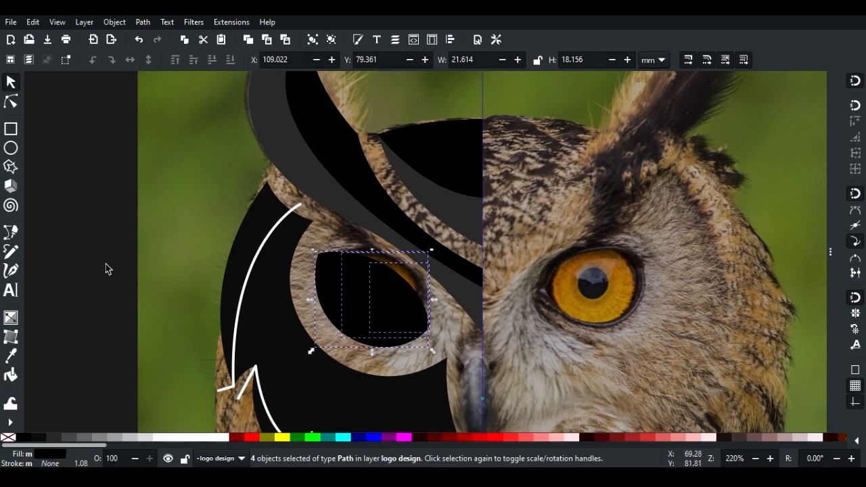
{"action": "left_click", "coordinate": [369, 311]}
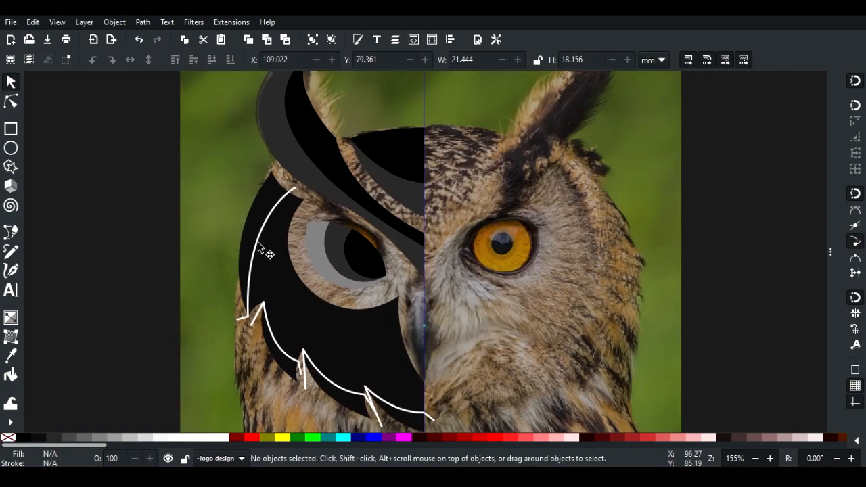
Step: Cut the face shape along the left cheek curve
{"action": "left_click", "coordinate": [263, 244]}
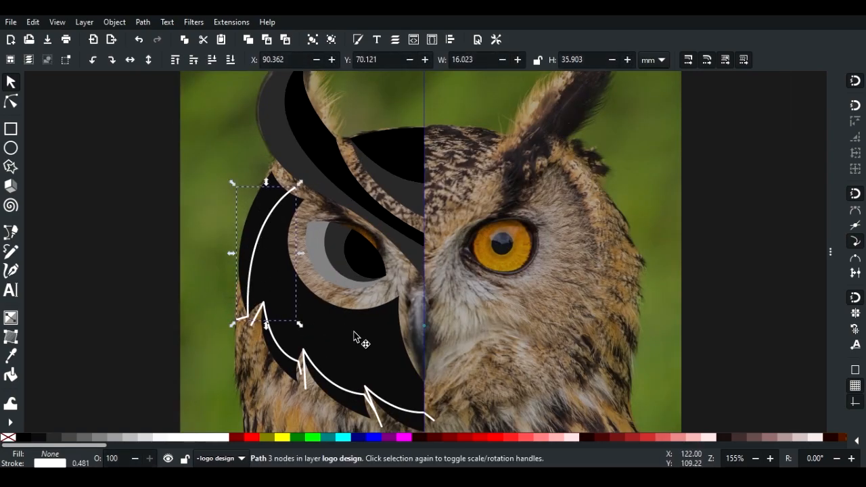
{"action": "left_click", "coordinate": [142, 22]}
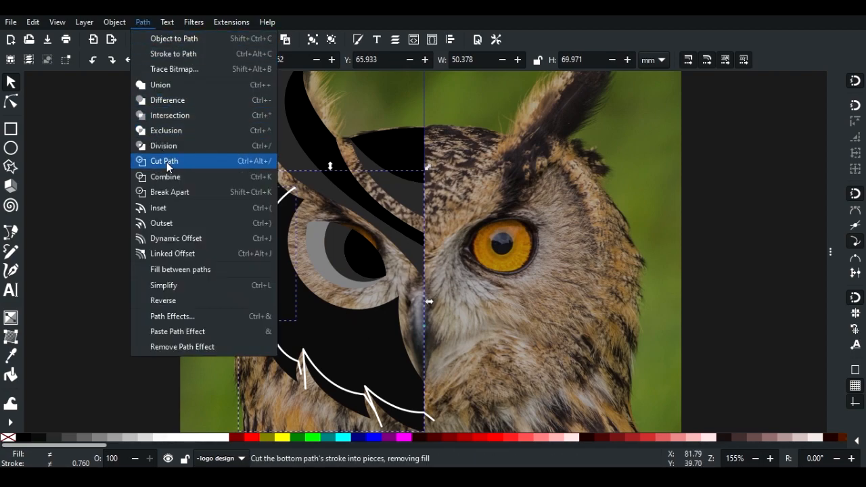
{"action": "left_click", "coordinate": [164, 160]}
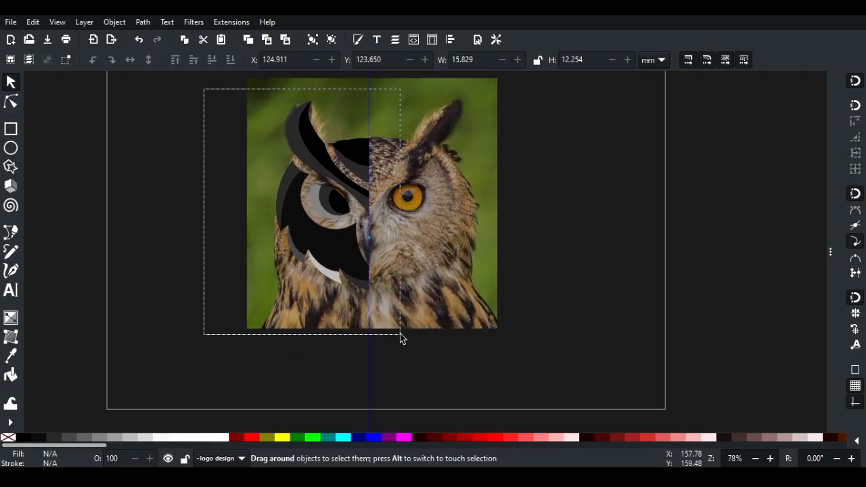
Step: Select the left-half logo shapes to move them clear of the photo, ready for a backdrop rectangle
{"action": "left_click_drag", "start_coordinate": [305, 203], "coordinate": [562, 196]}
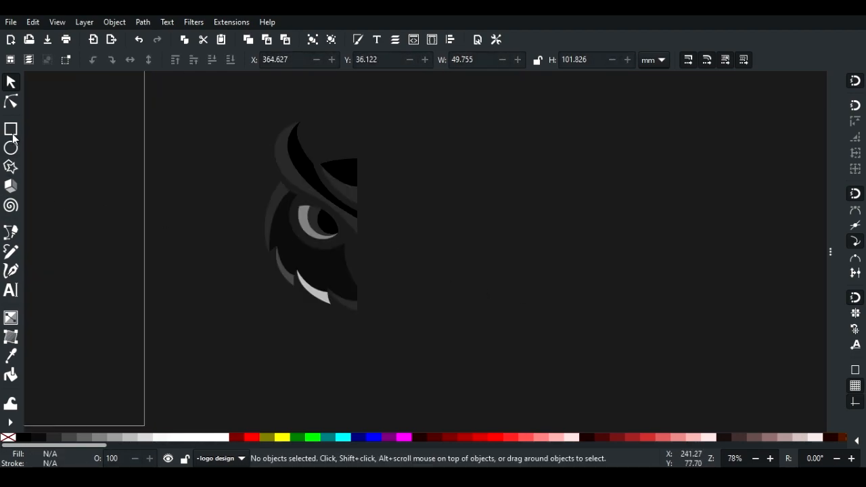
{"action": "left_click", "coordinate": [11, 130]}
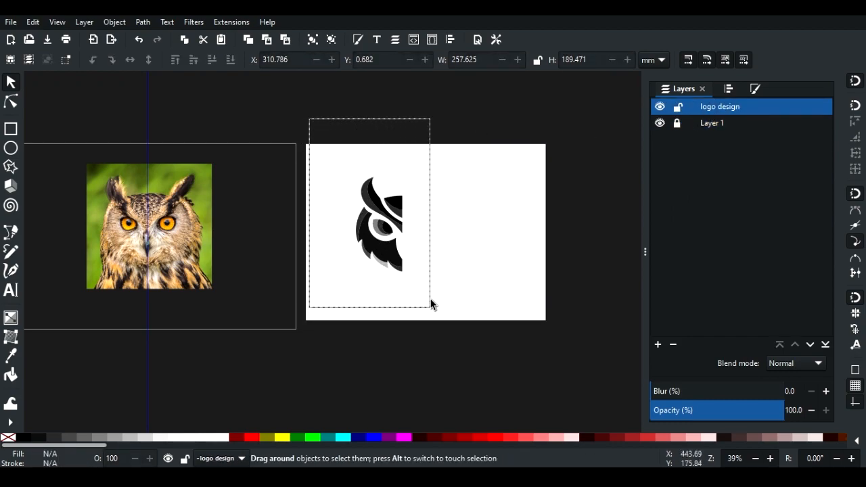
Step: Select the half-owl logo shapes for duplicating and flipping
{"action": "left_click", "coordinate": [381, 227]}
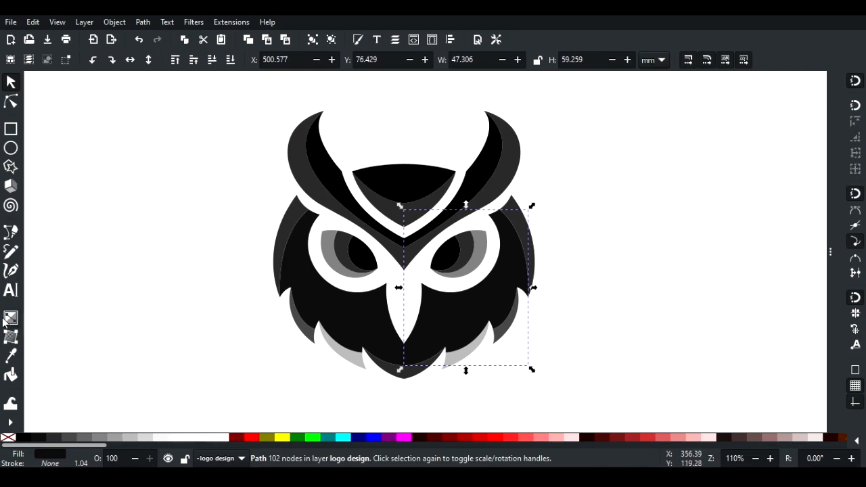
Step: Give the right face and ear shapes red linear gradients
{"action": "left_click", "coordinate": [11, 318]}
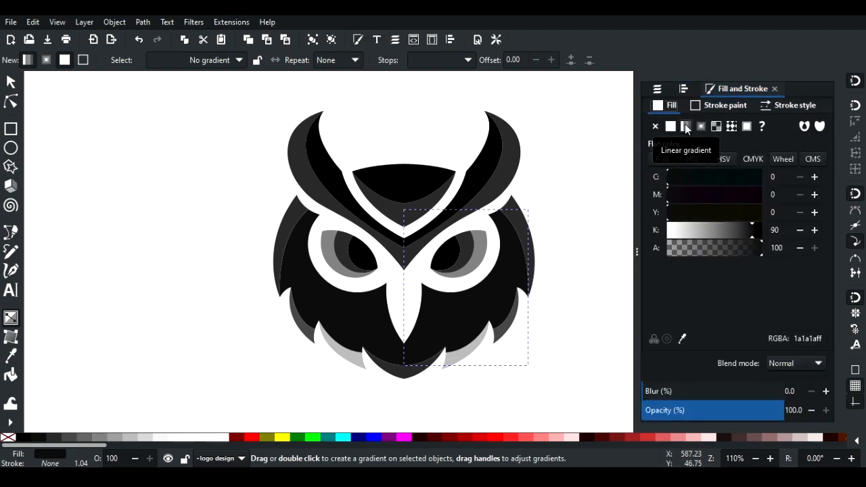
{"action": "left_click", "coordinate": [685, 127]}
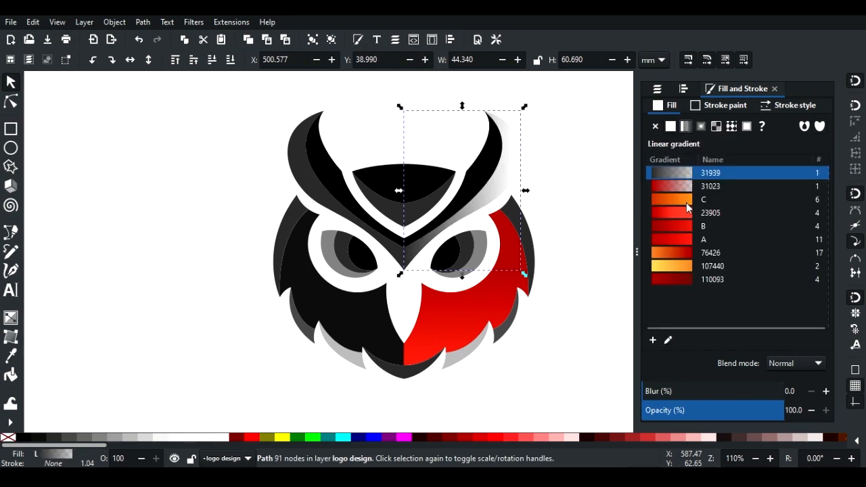
{"action": "left_click", "coordinate": [704, 226]}
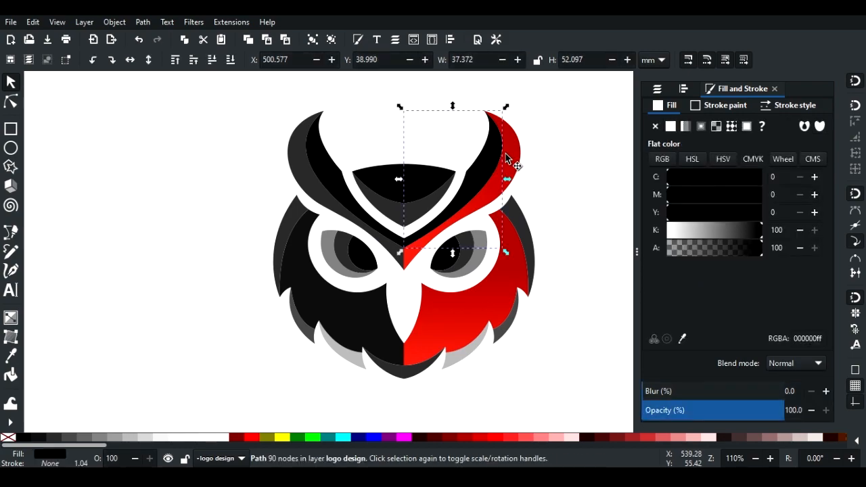
{"action": "left_click", "coordinate": [716, 125]}
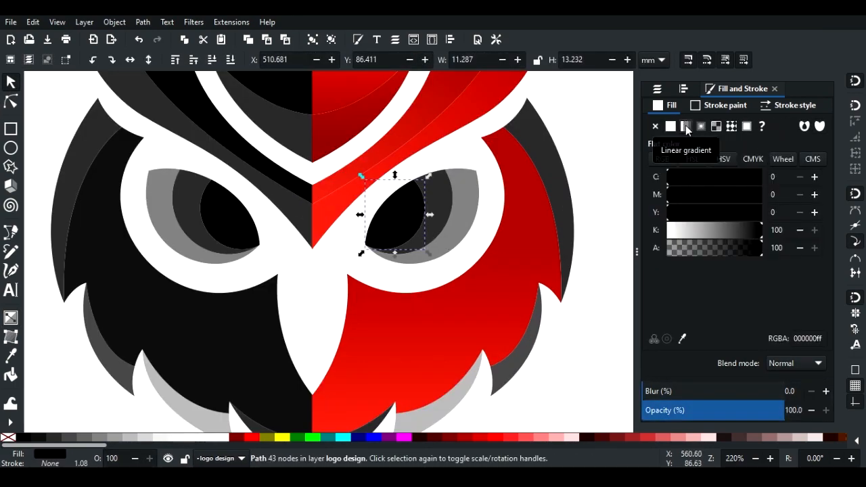
Step: Fill the right pupil shape with a linear gradient from the list
{"action": "left_click", "coordinate": [686, 125]}
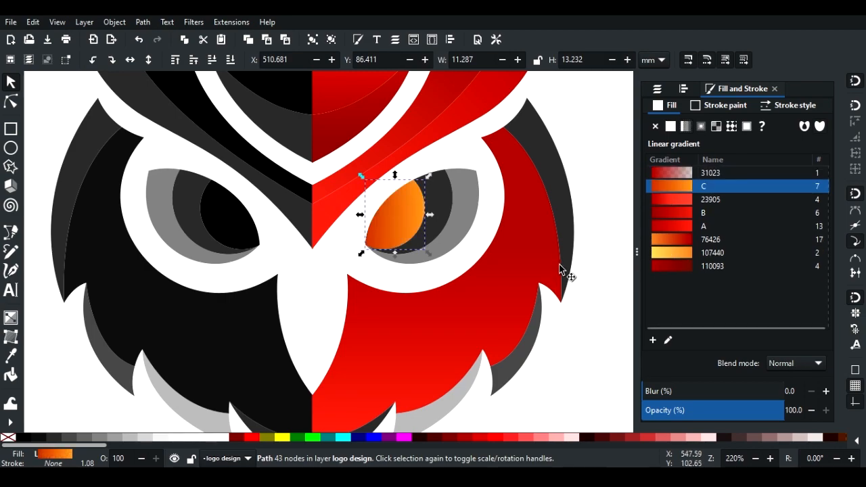
{"action": "left_click", "coordinate": [704, 226]}
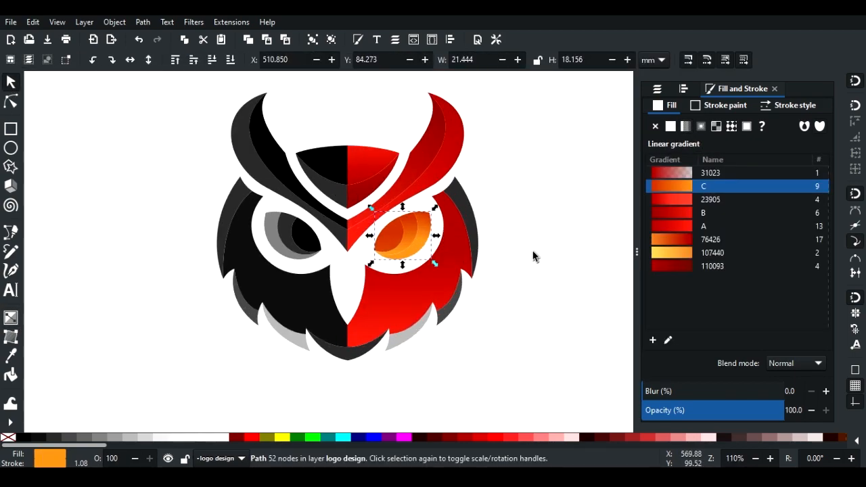
Step: Rubber-band select the red right-half pieces and group them into 14 objects
{"action": "left_click_drag", "start_coordinate": [242, 127], "coordinate": [398, 384]}
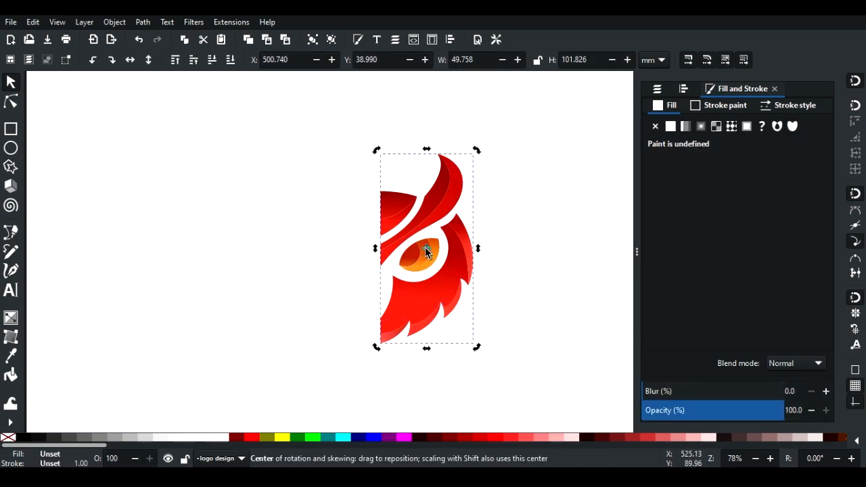
{"action": "left_click", "coordinate": [426, 250]}
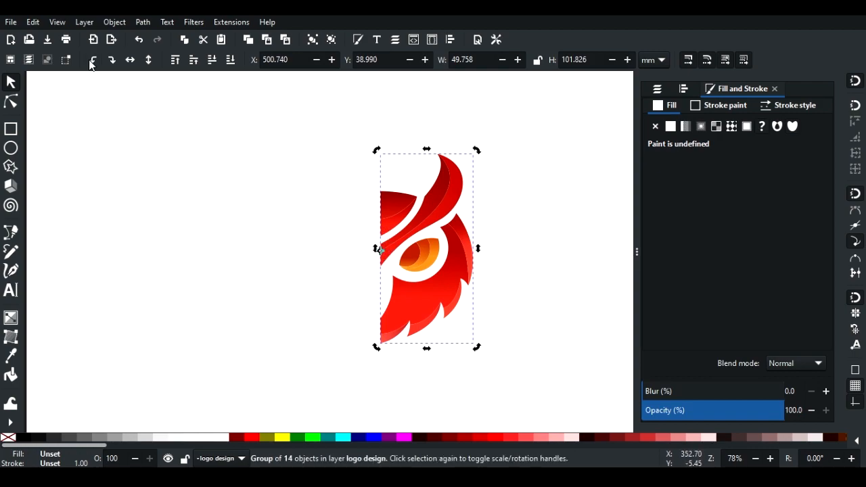